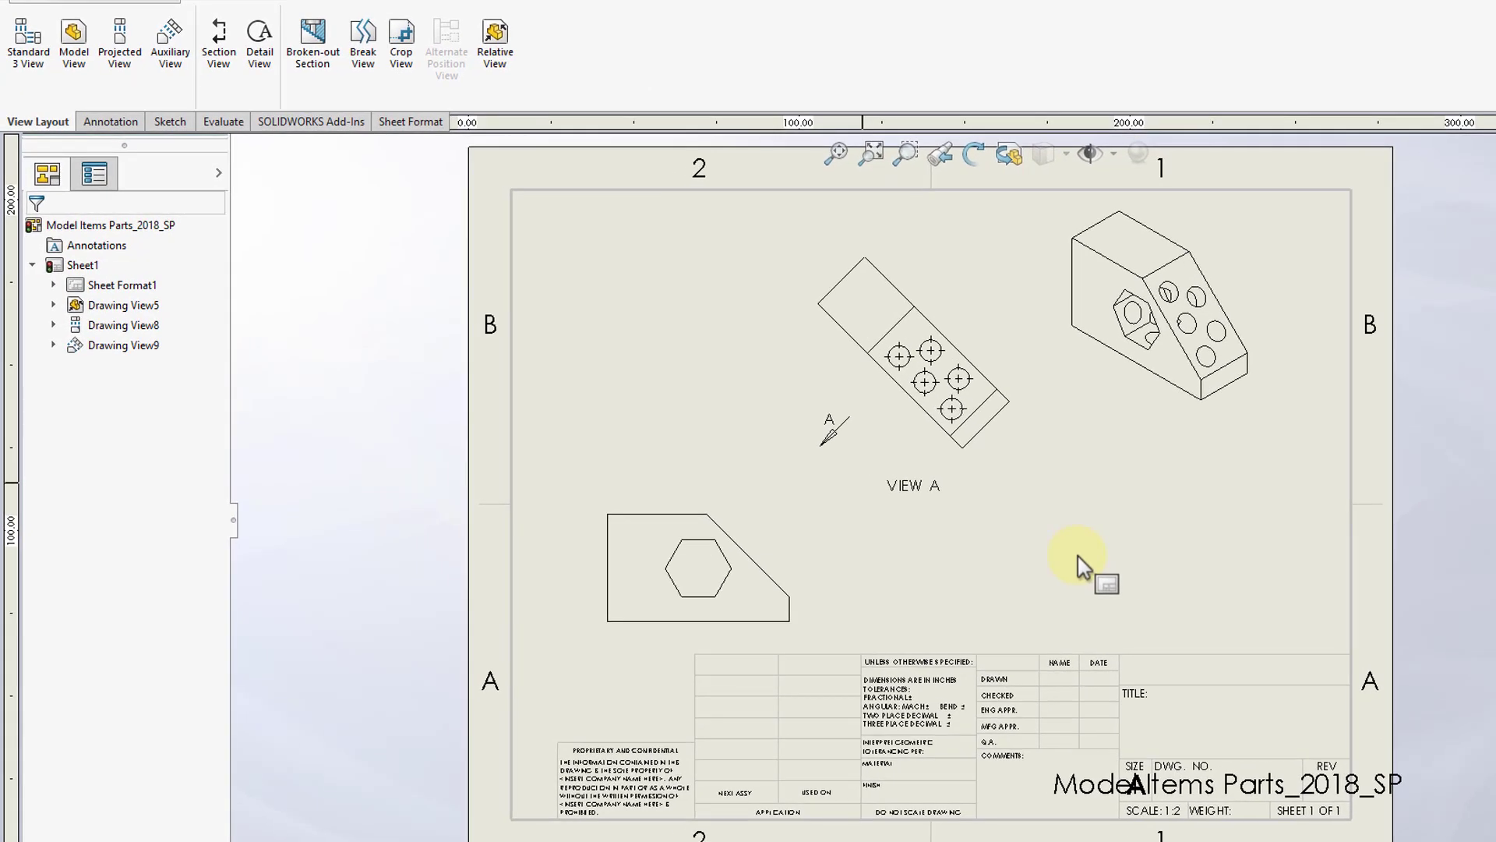
mouse_move(143, 141)
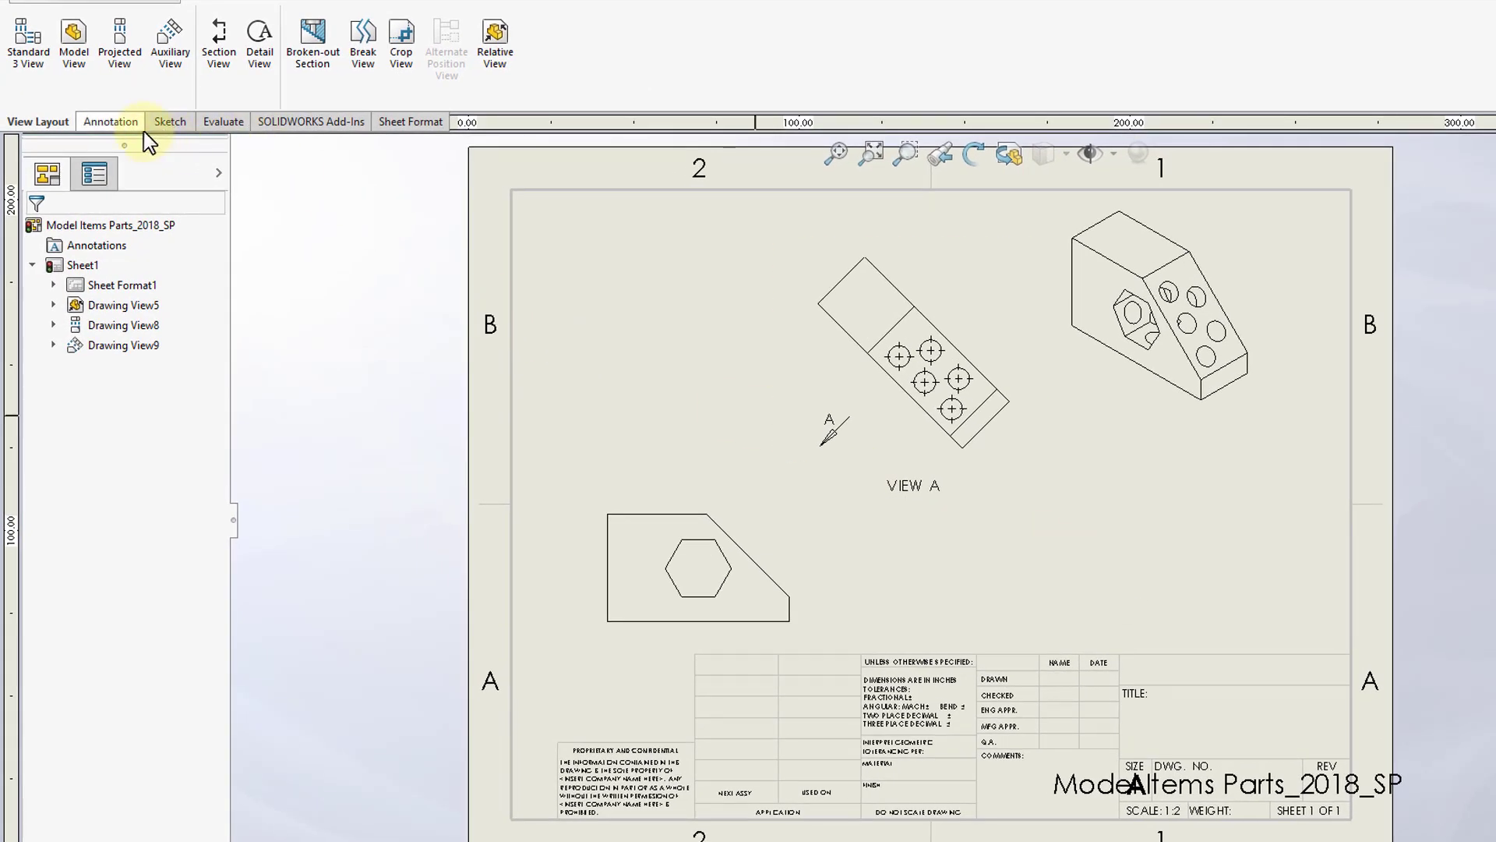
Step: Switch the CommandManager to the Annotation tools for the three-view drawing
left_click(108, 121)
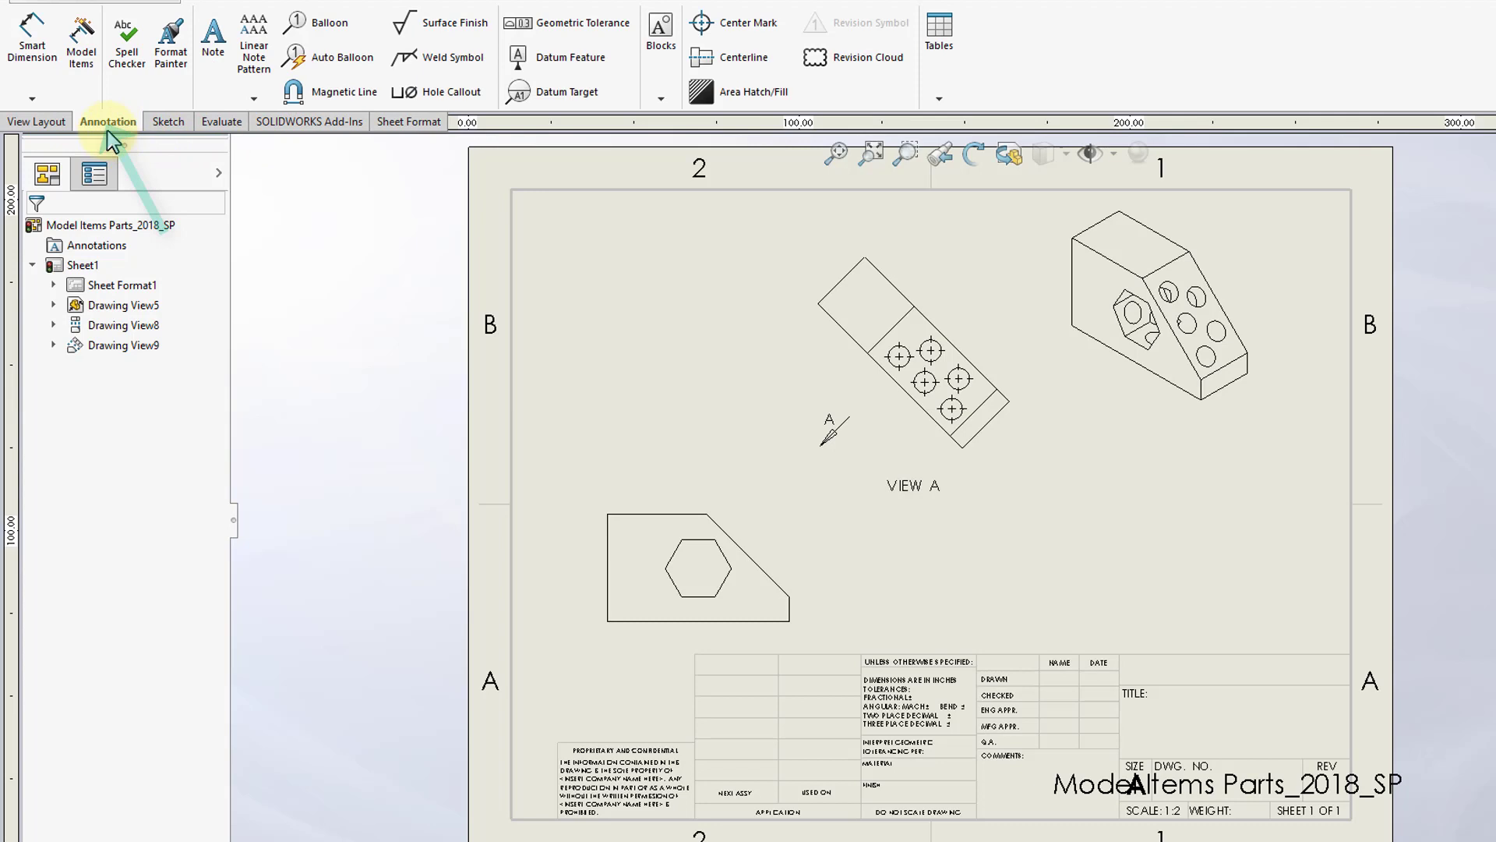
mouse_move(81, 43)
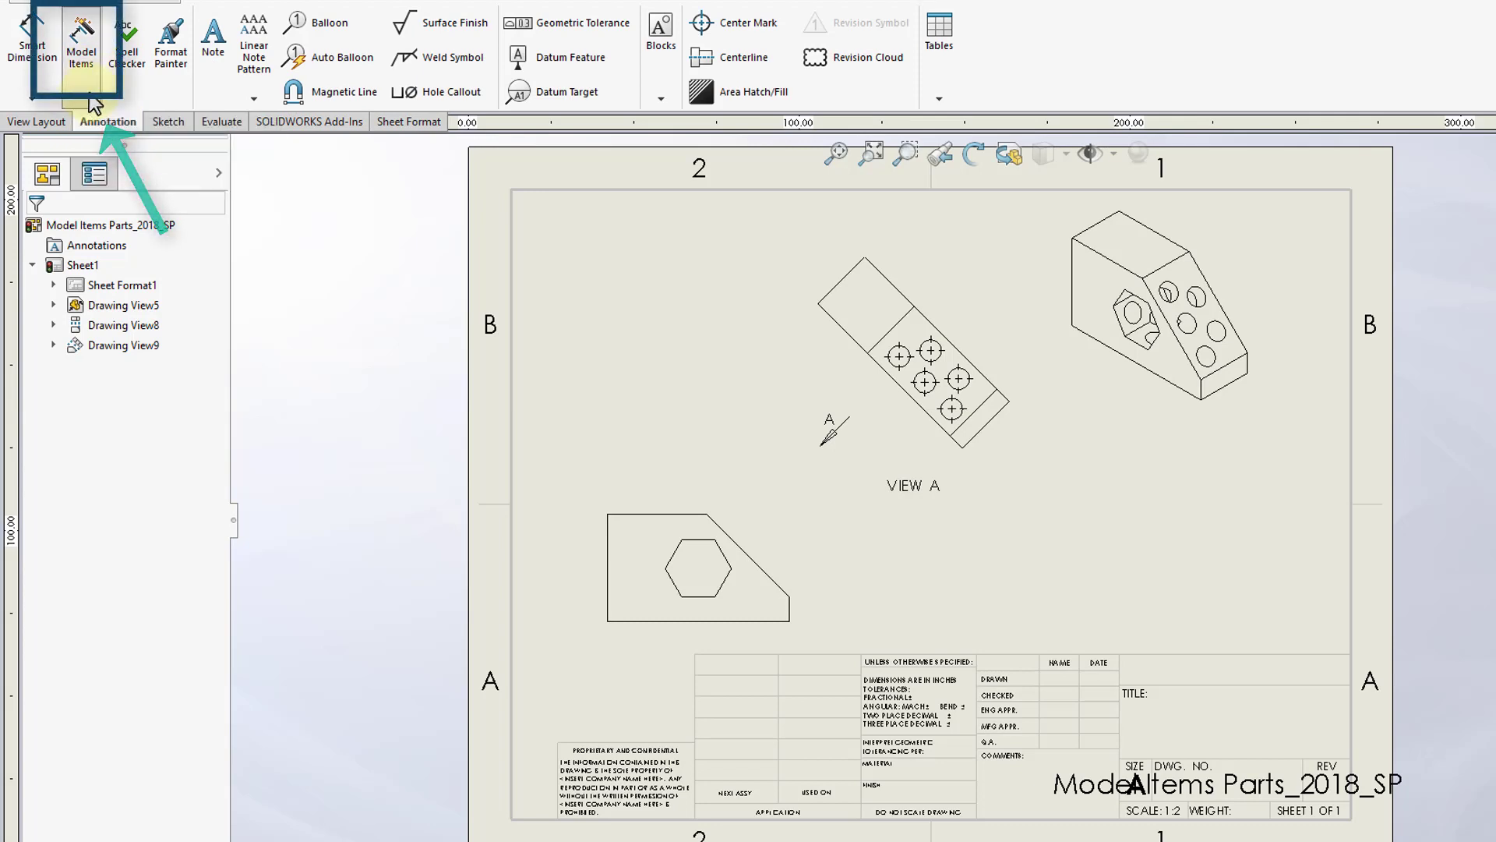
Step: Insert Model Items with Source set to Entire model, importing into all views
left_click(81, 40)
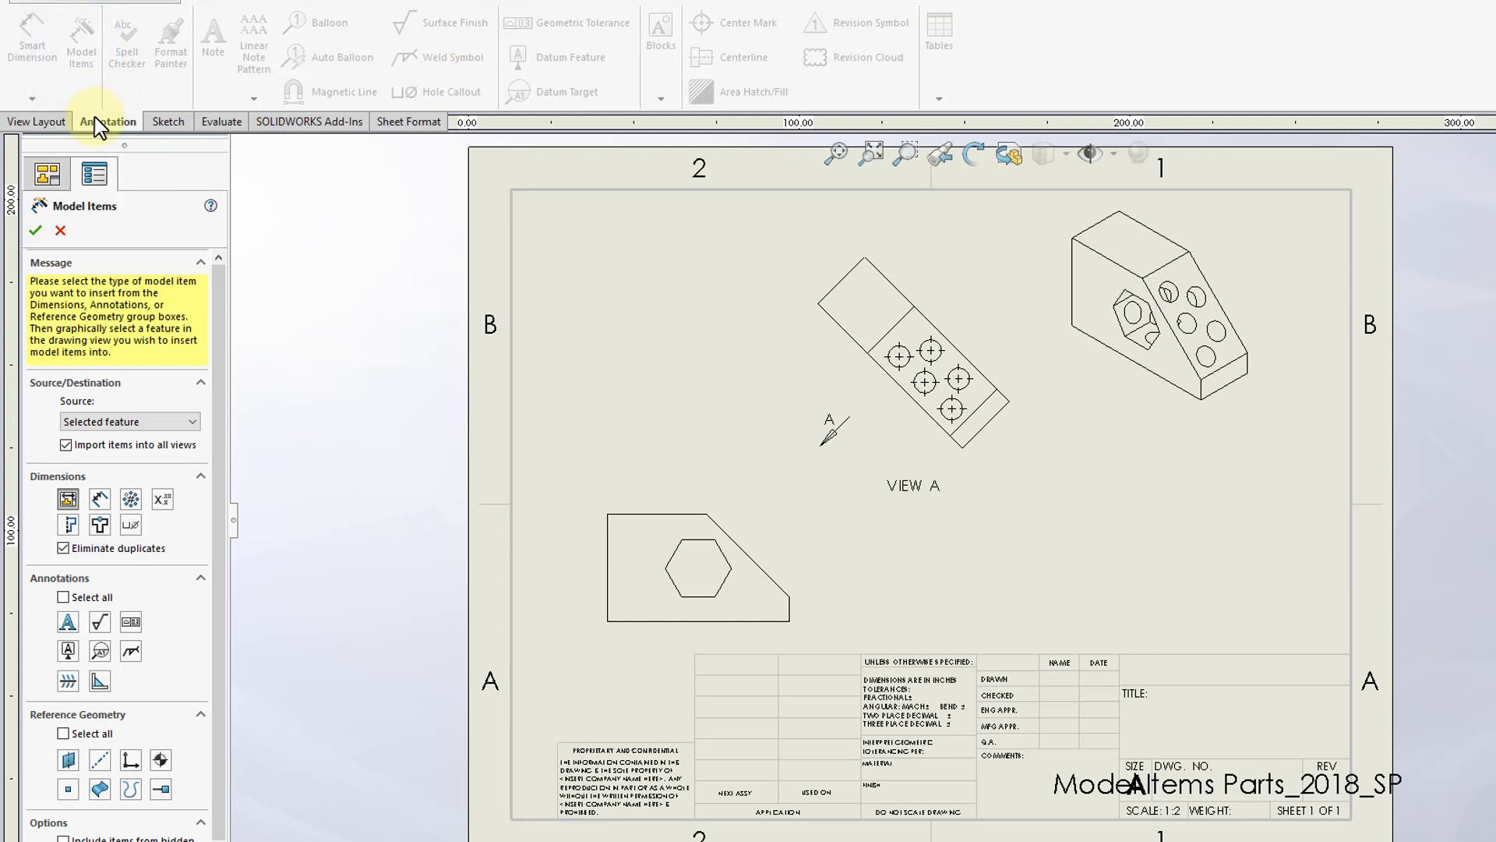
left_click(124, 421)
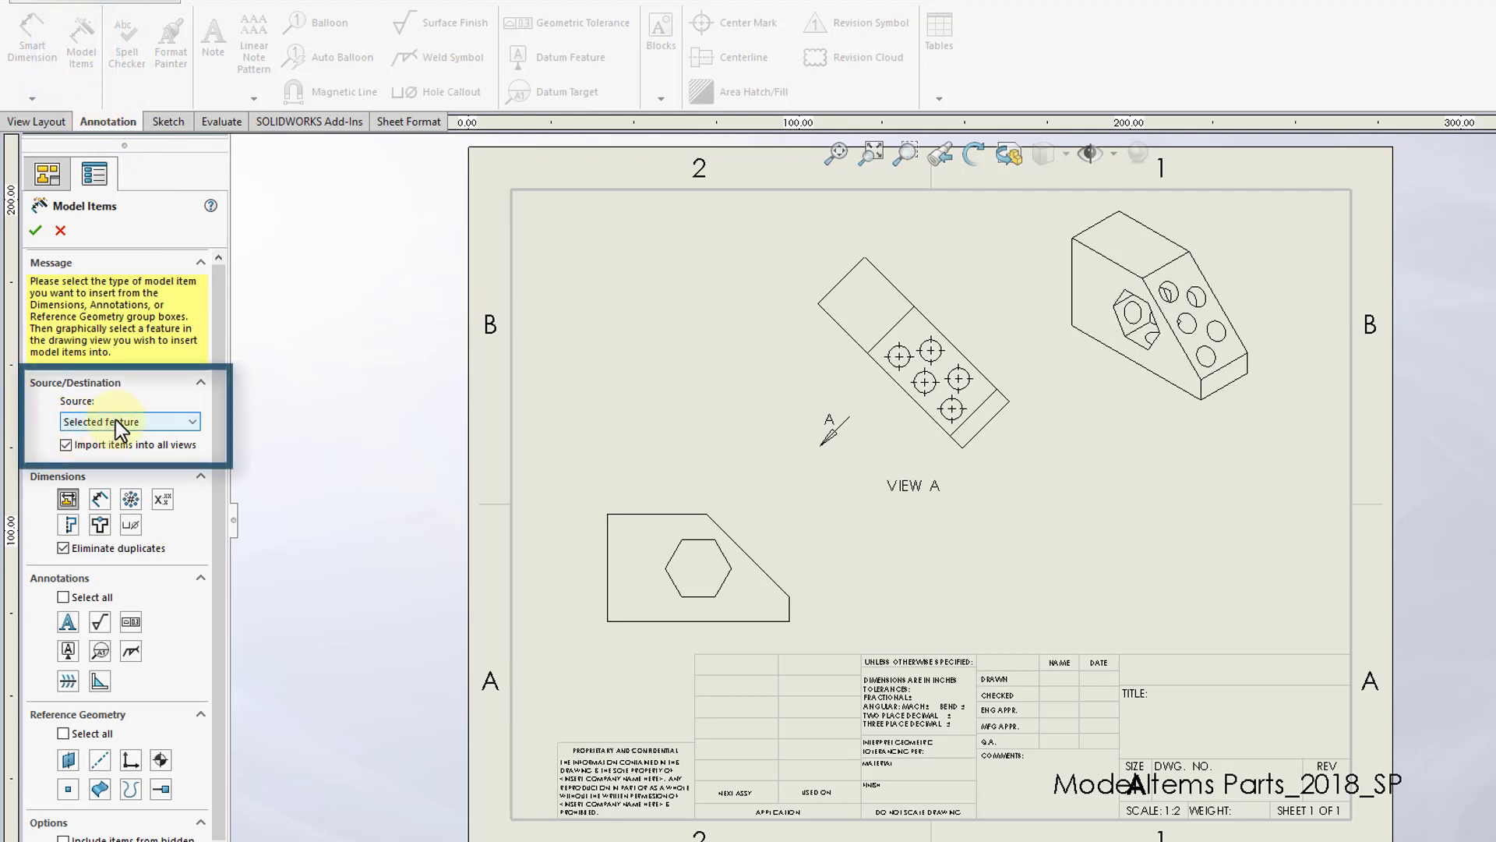
left_click(129, 420)
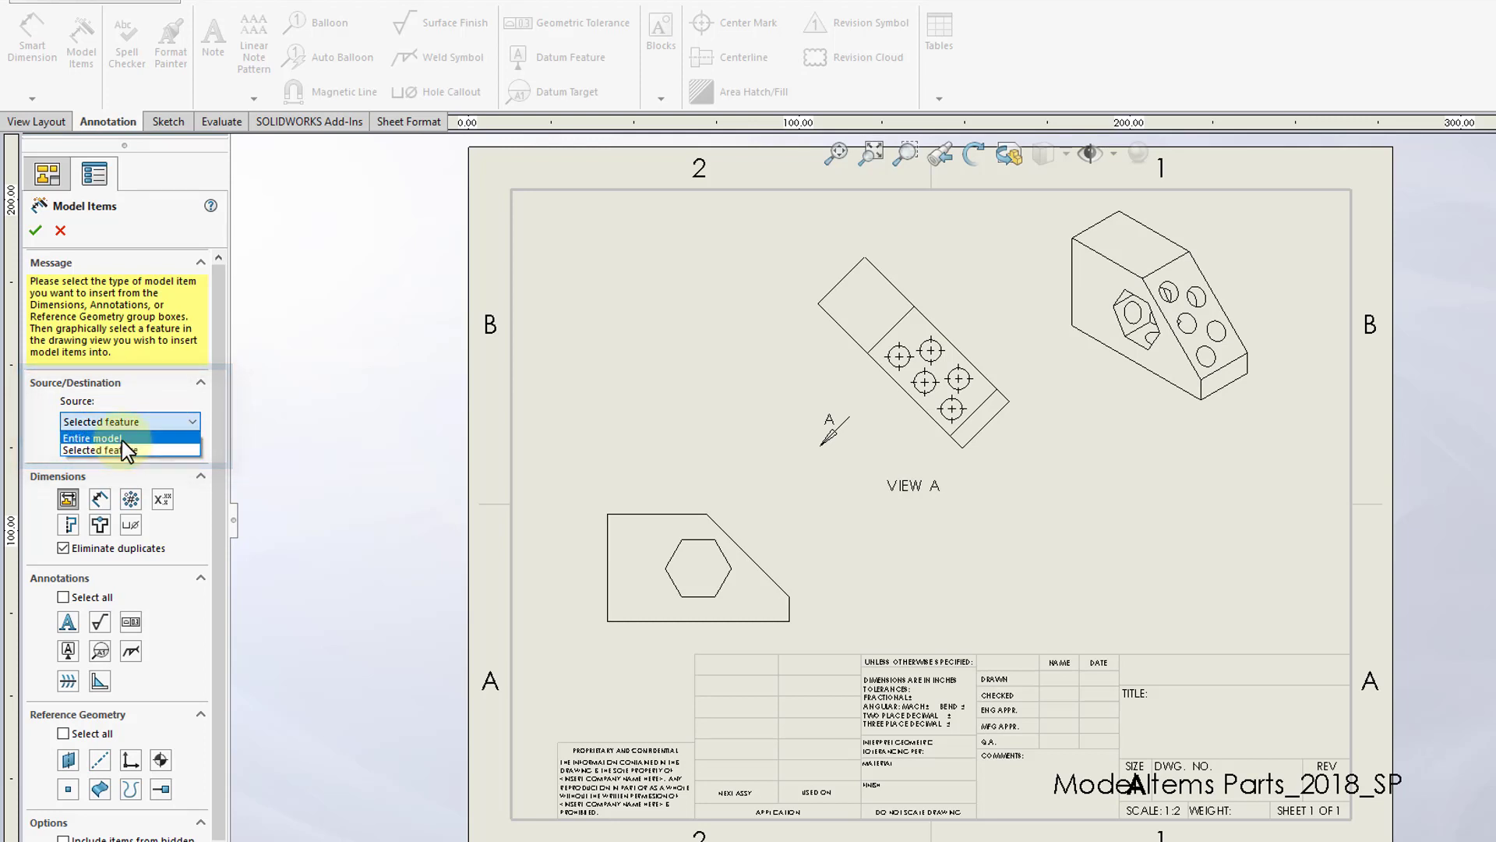
left_click(92, 437)
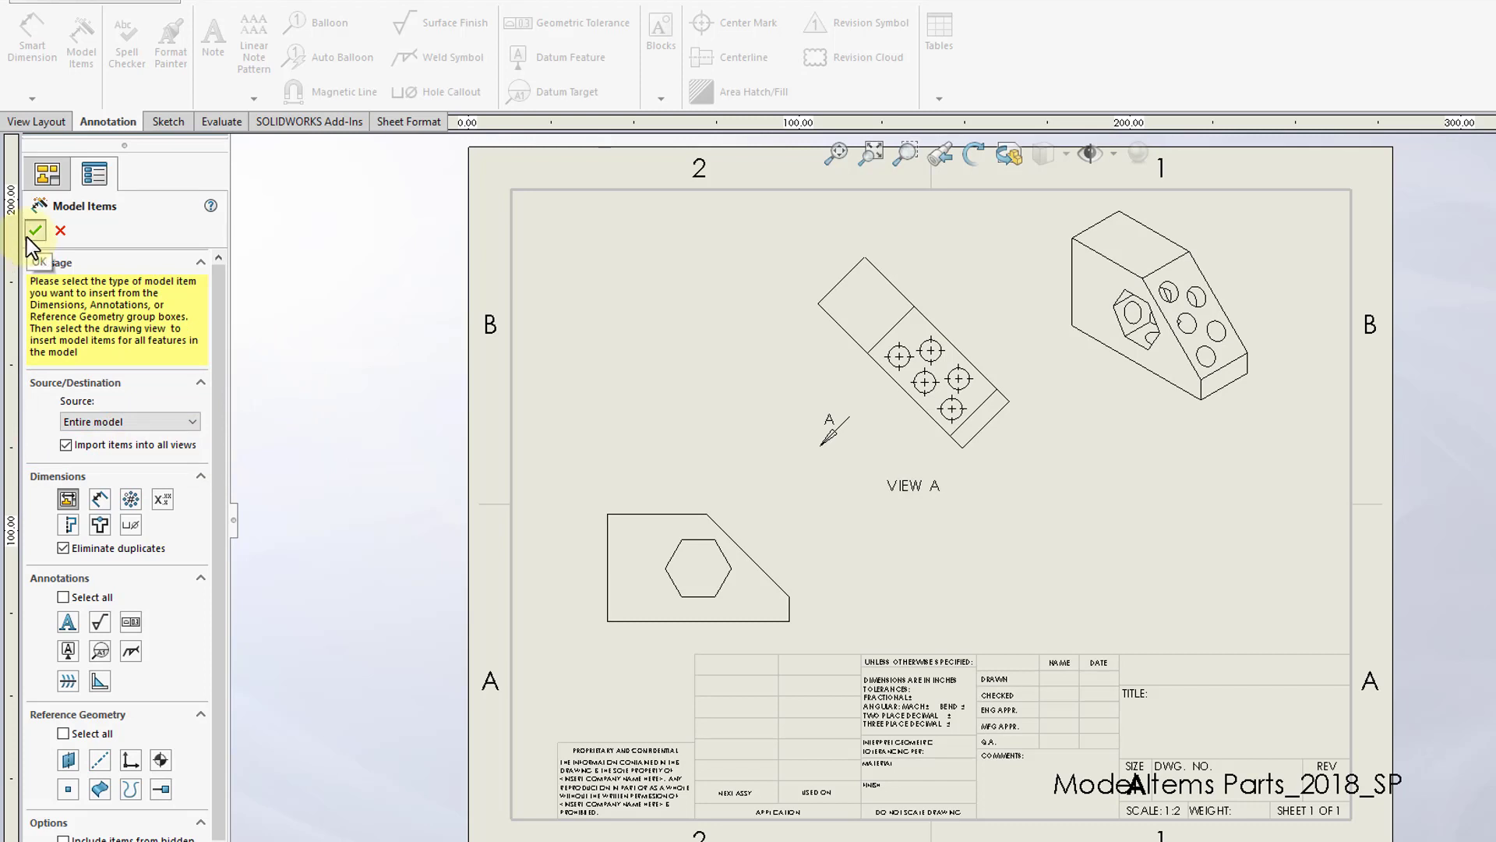
left_click(34, 231)
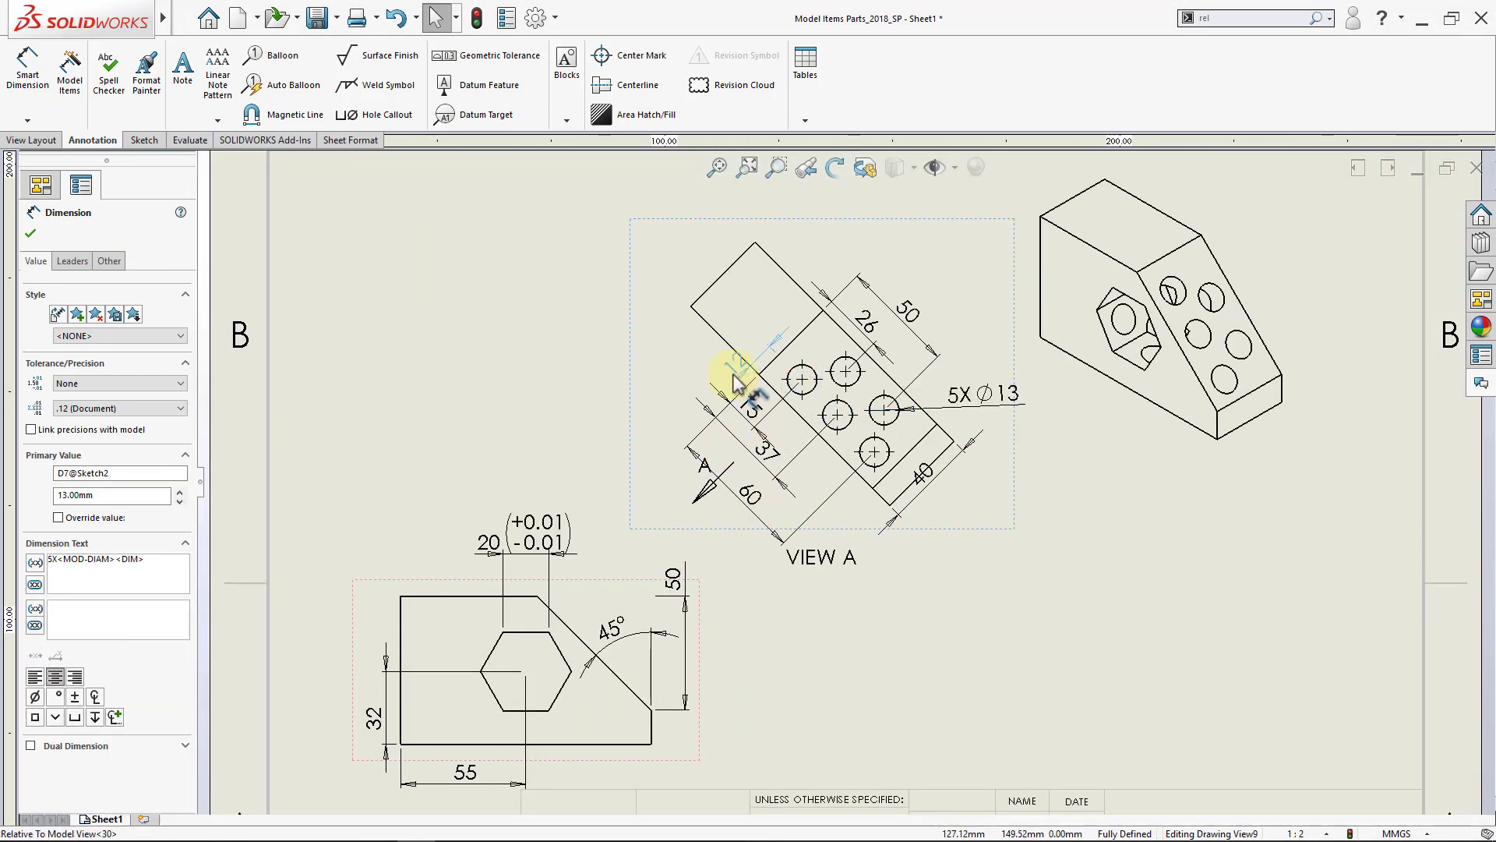
left_click(749, 477)
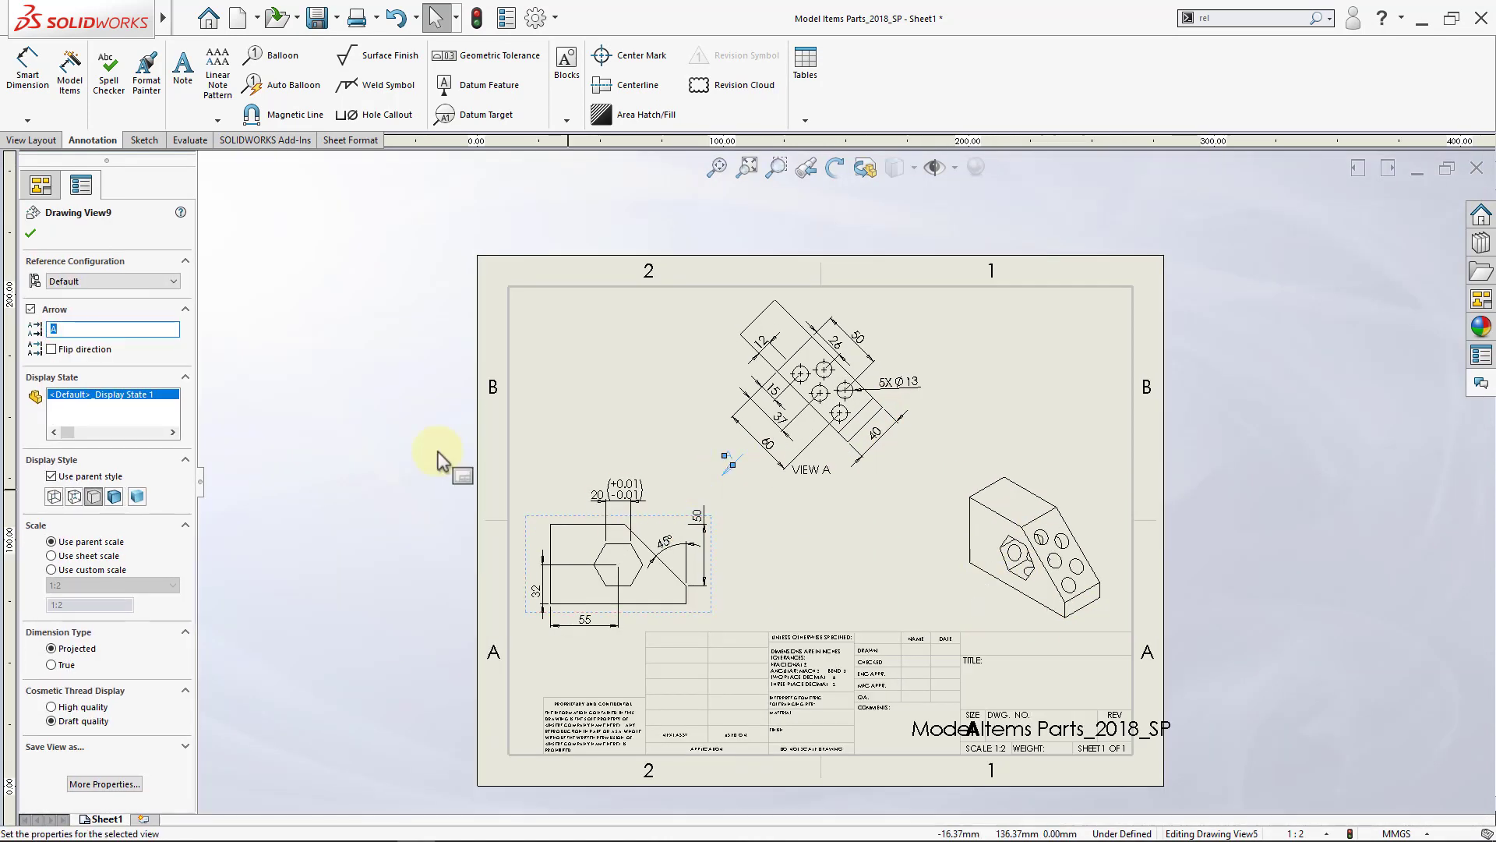
left_click(813, 469)
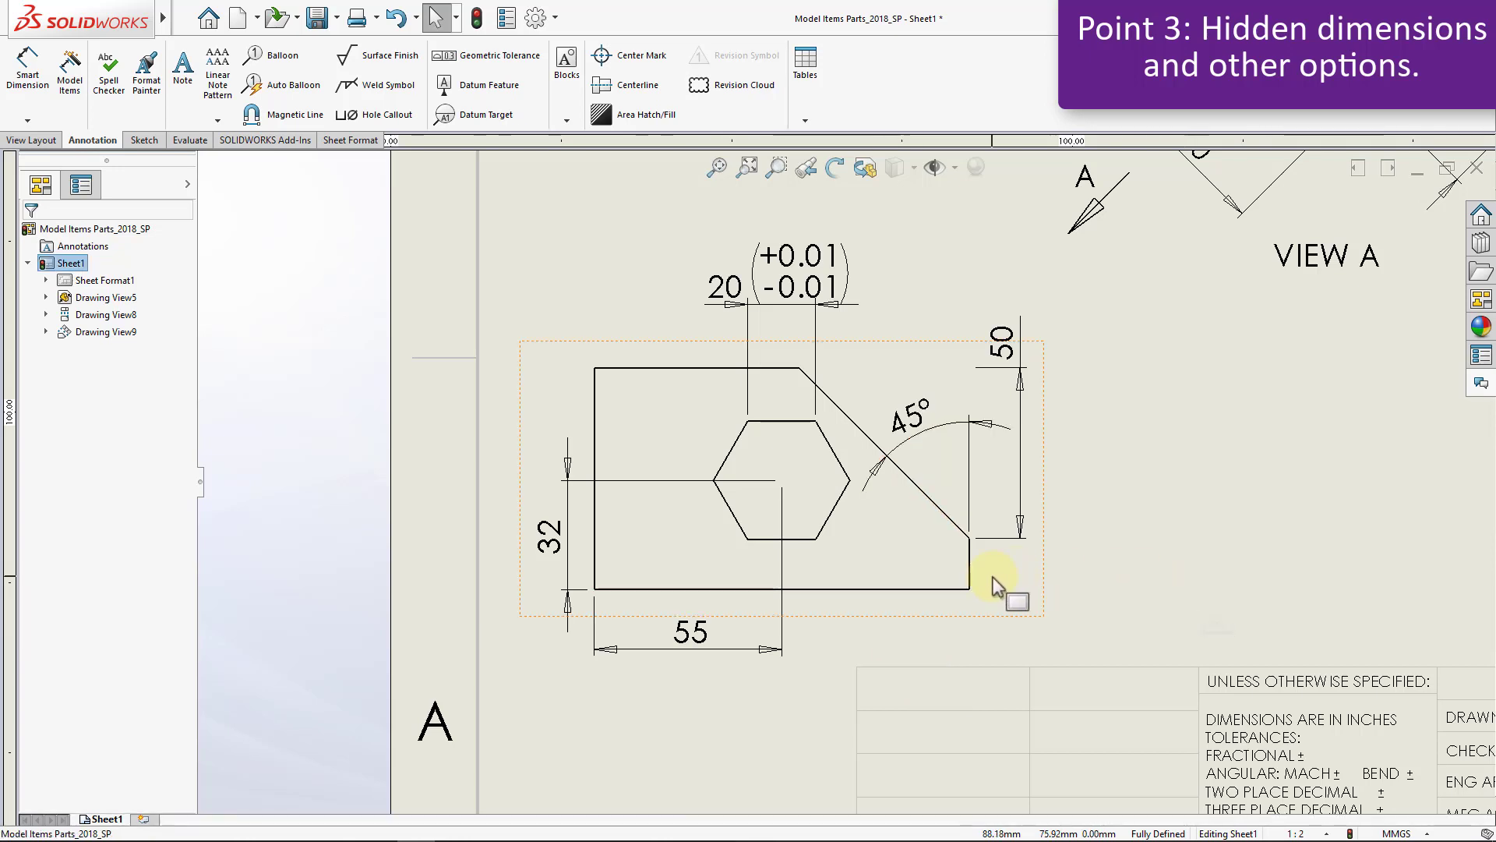
Step: Open the front view's part and edit the Boss-Extrude1 sketch showing the 110 by 65 rectangle
right_click(964, 577)
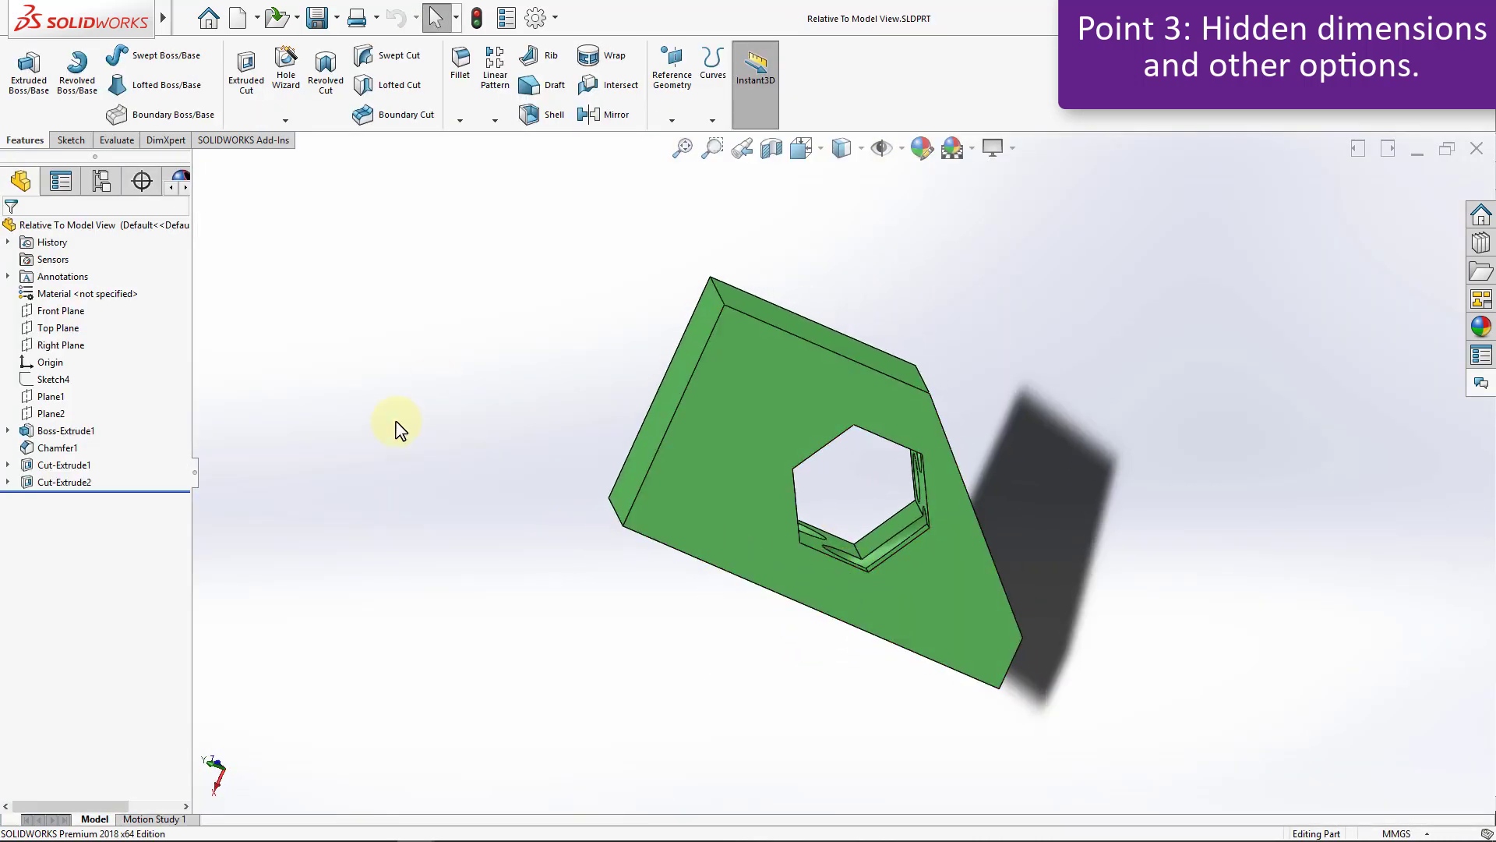
left_click(65, 430)
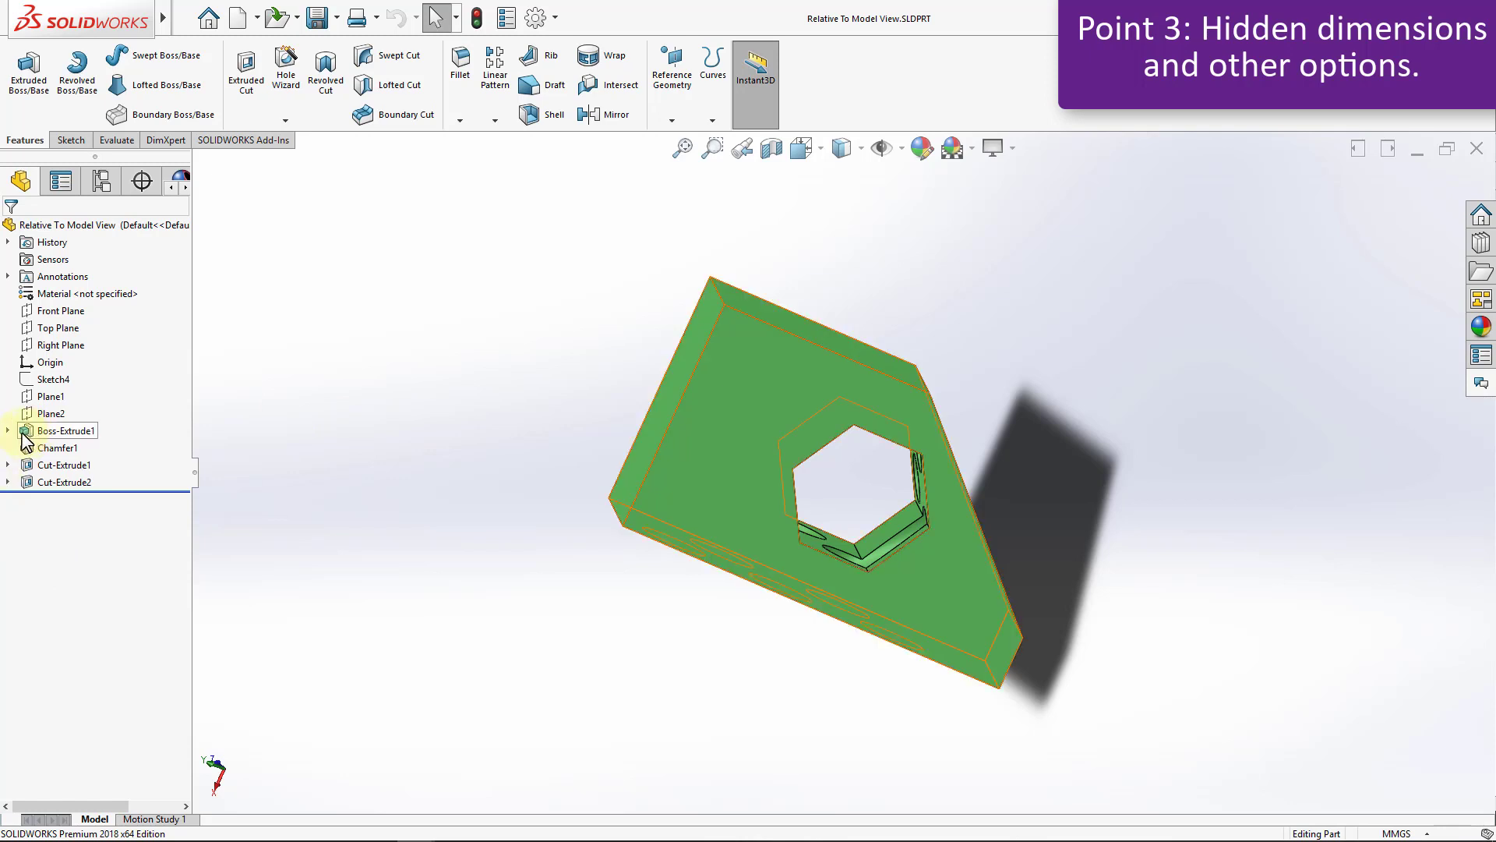
left_click(7, 430)
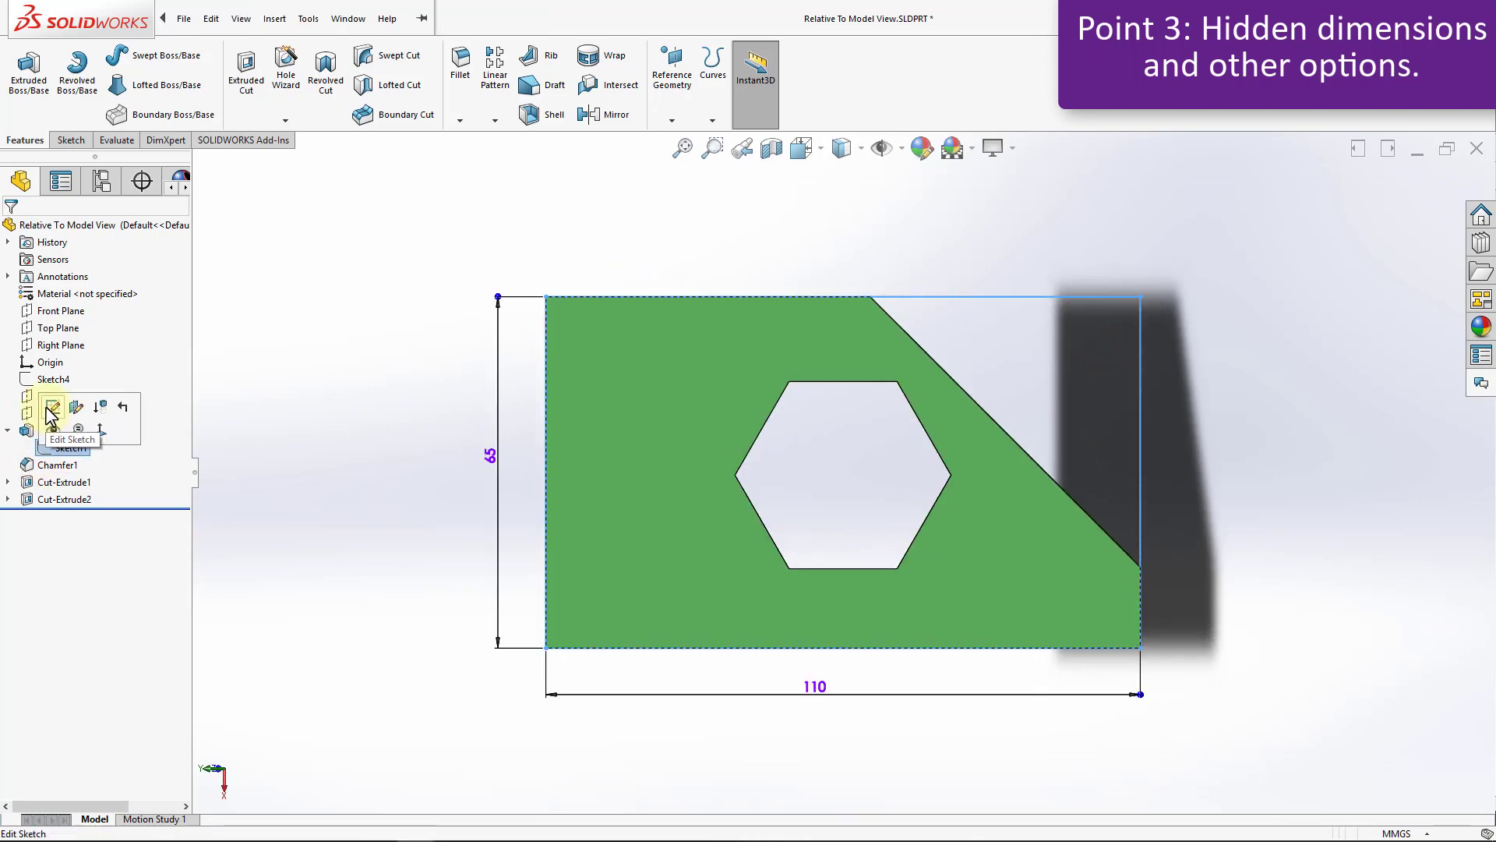
left_click(51, 406)
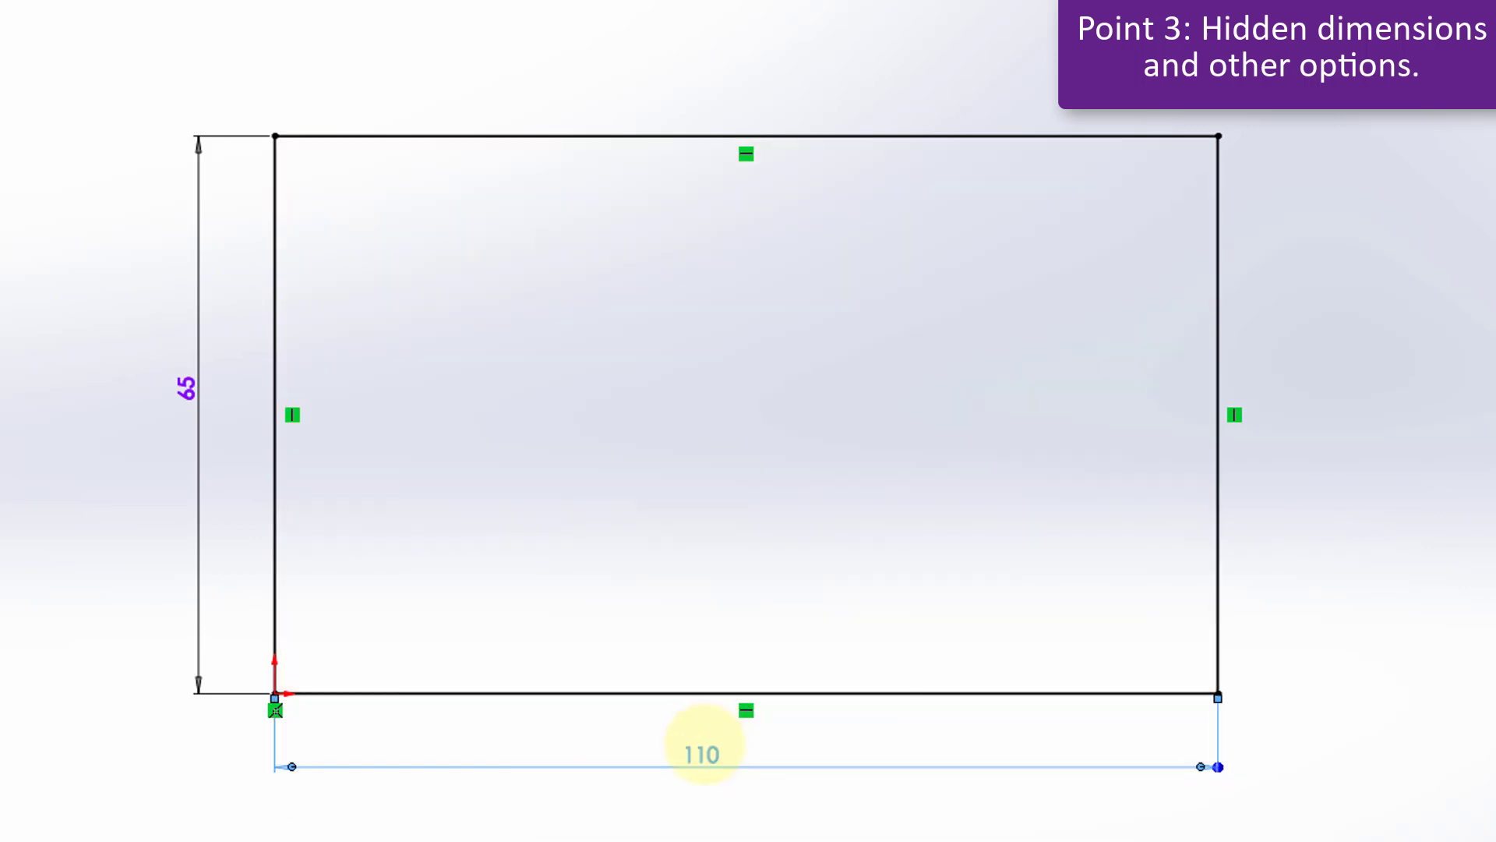
Step: Open the 110 width dimension in the Modify box to mark it for drawing import
double_click(700, 753)
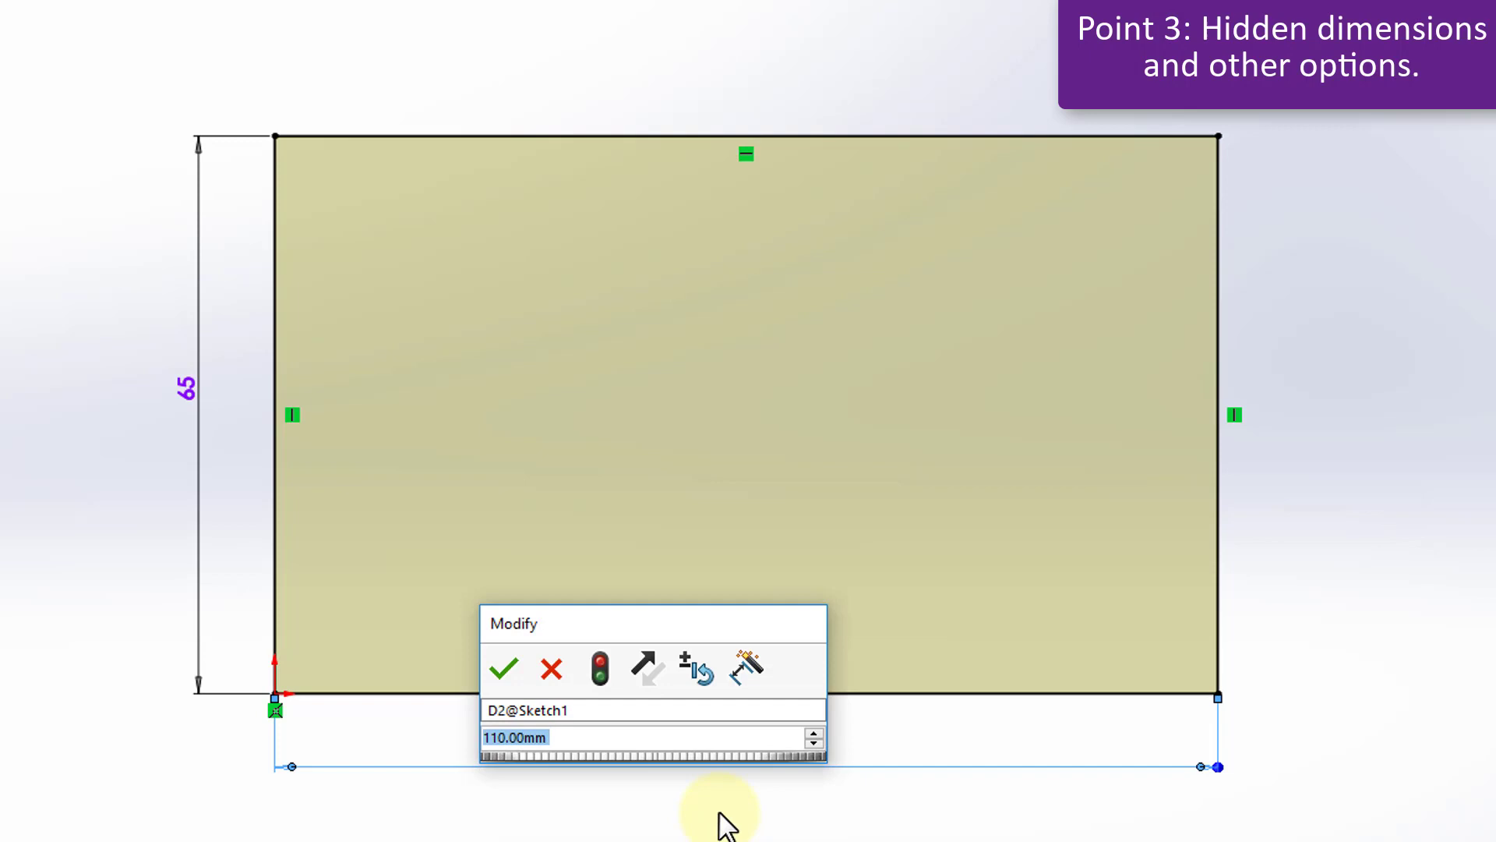
mouse_move(747, 666)
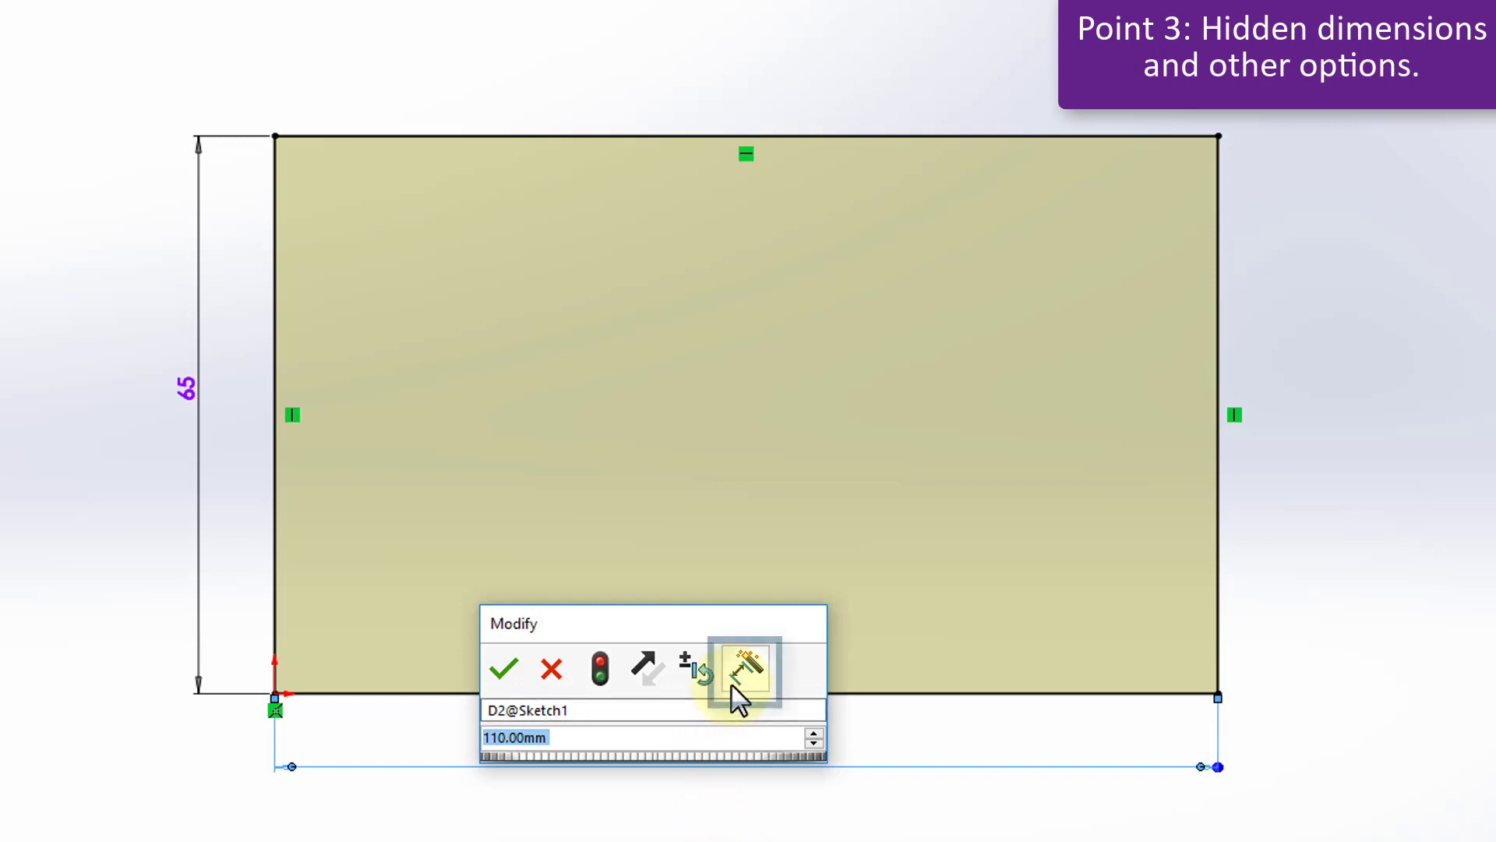
mouse_move(745, 667)
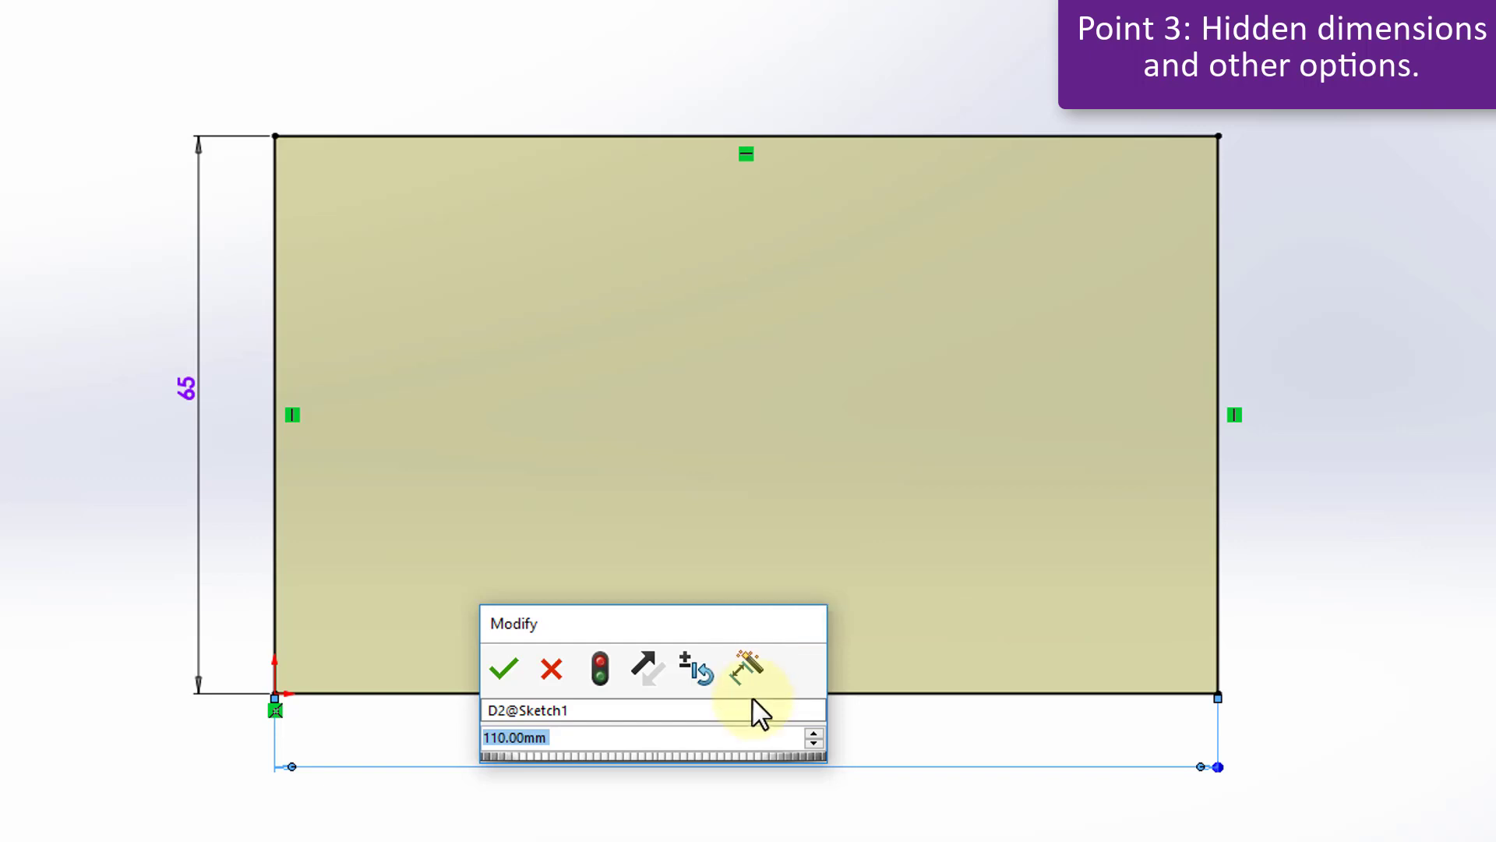
mouse_move(782, 806)
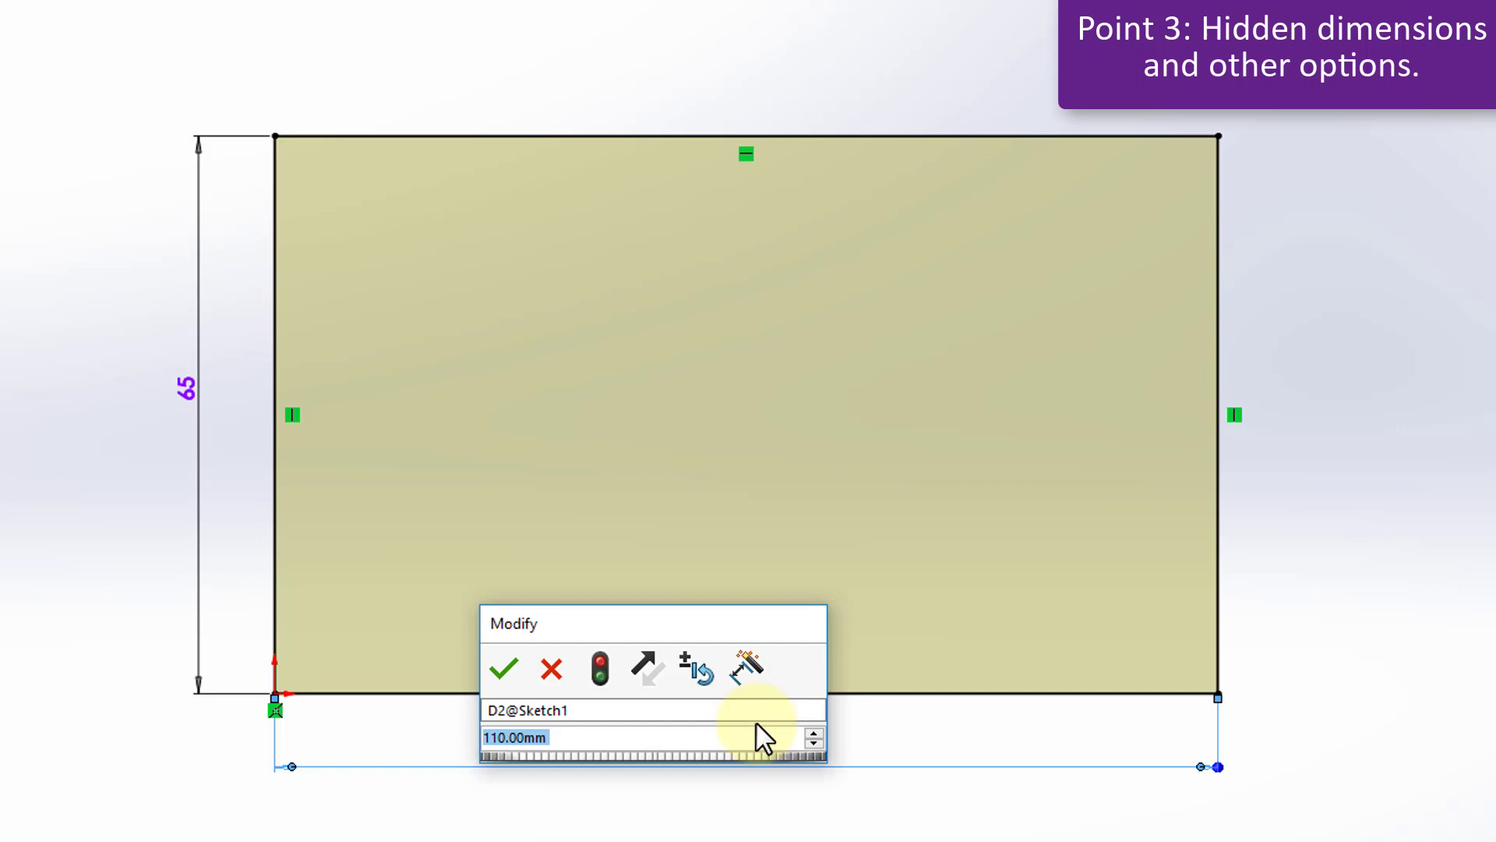
mouse_move(748, 666)
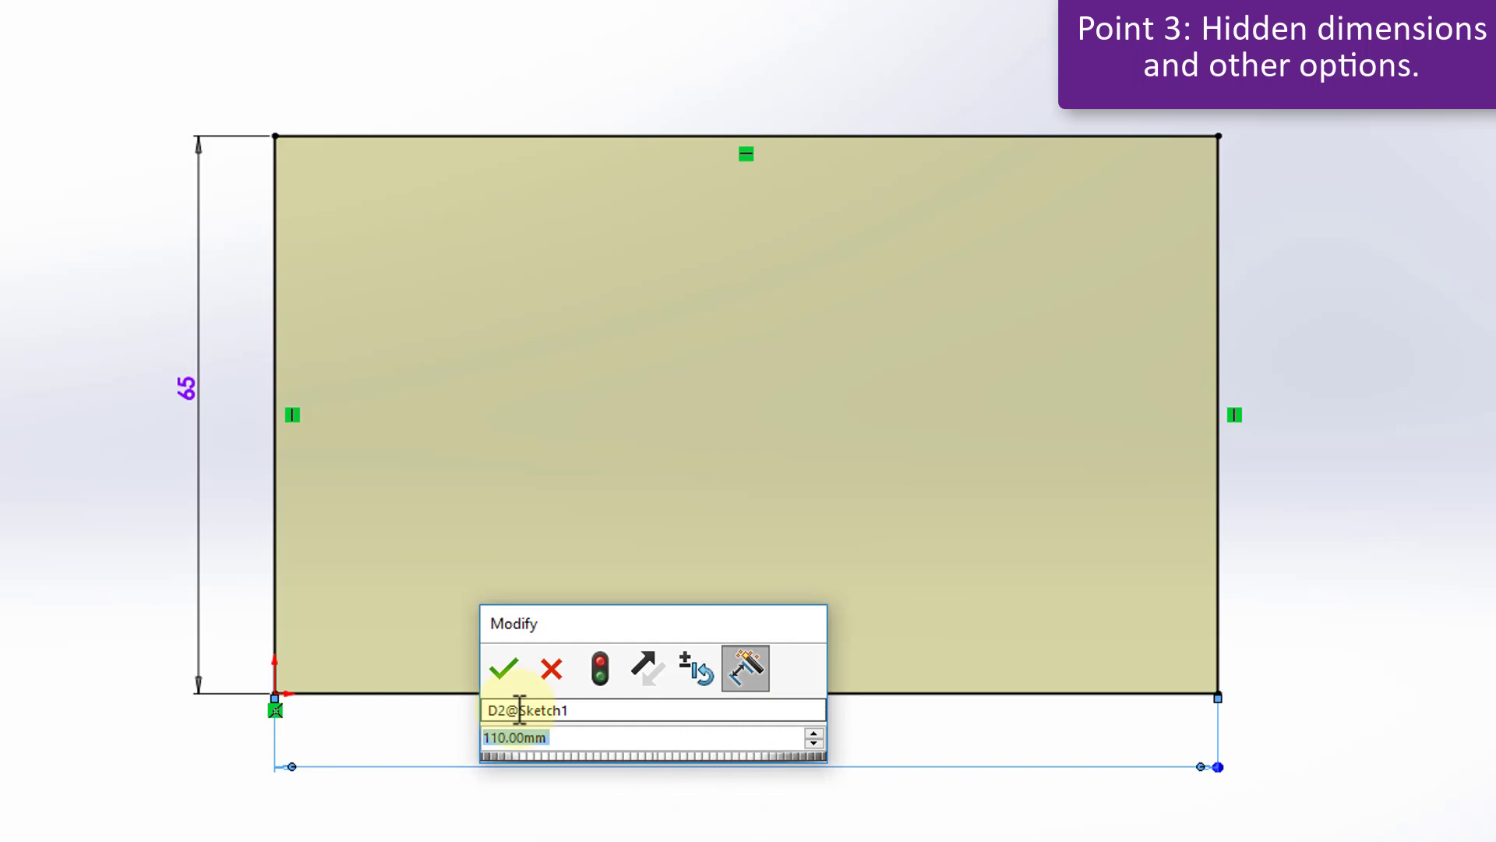
Step: Accept the Modify box, then place the 110 dimension below the front view in the drawing
left_click(504, 667)
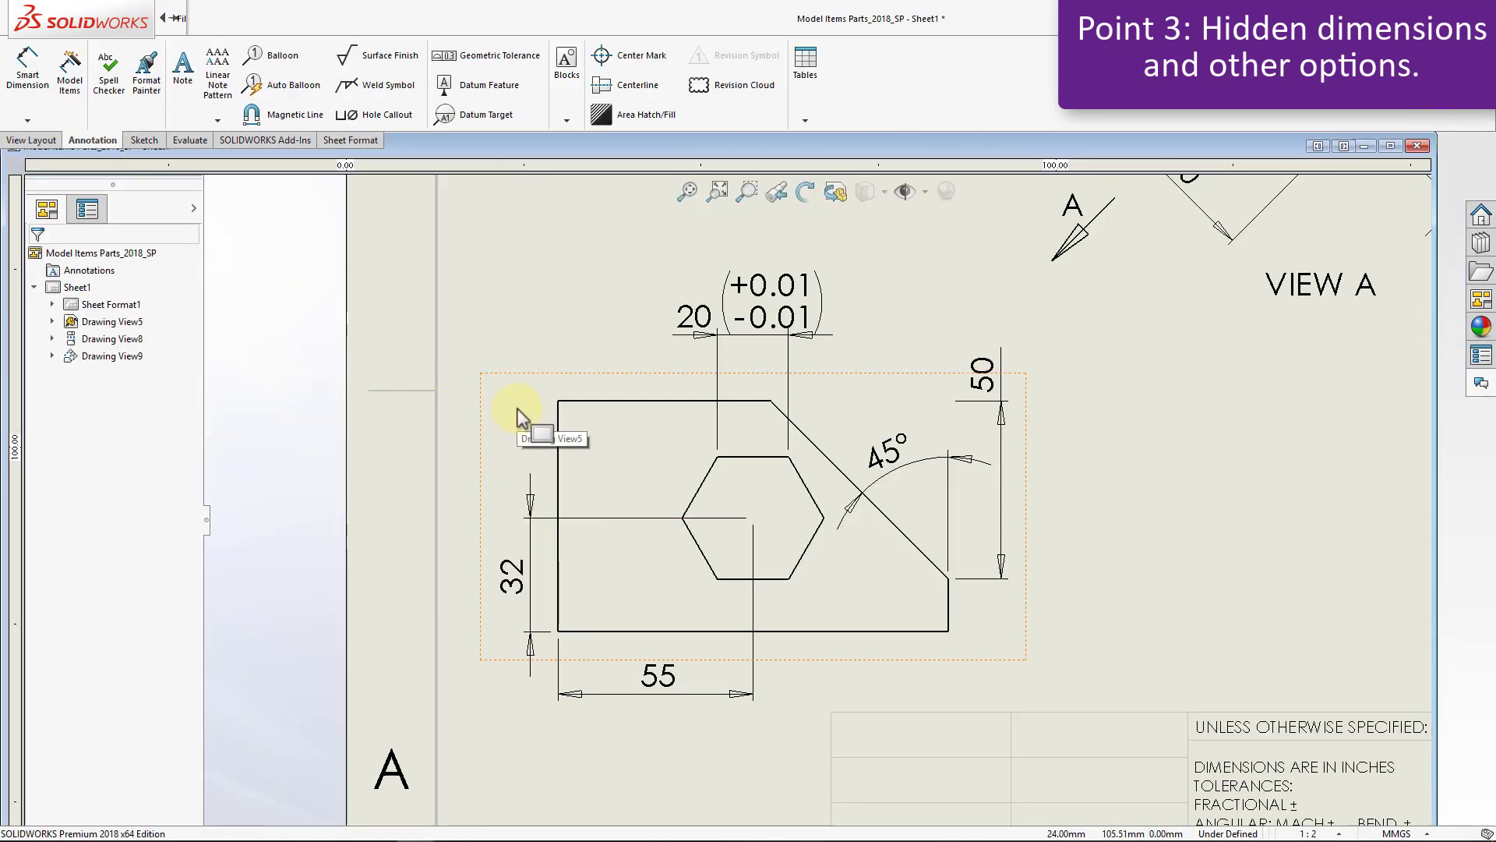
left_click(68, 67)
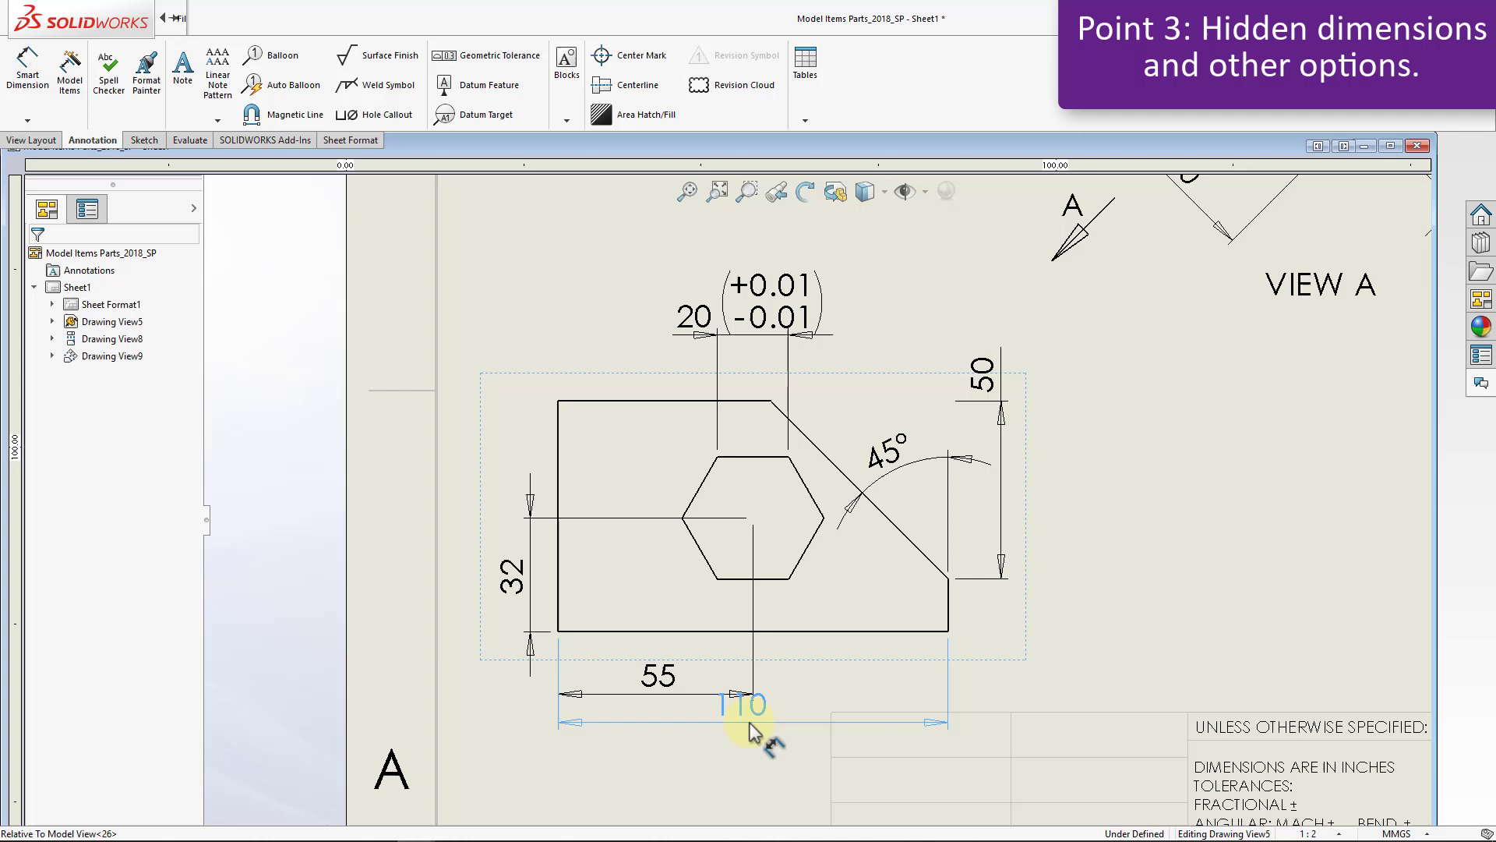
left_click(748, 704)
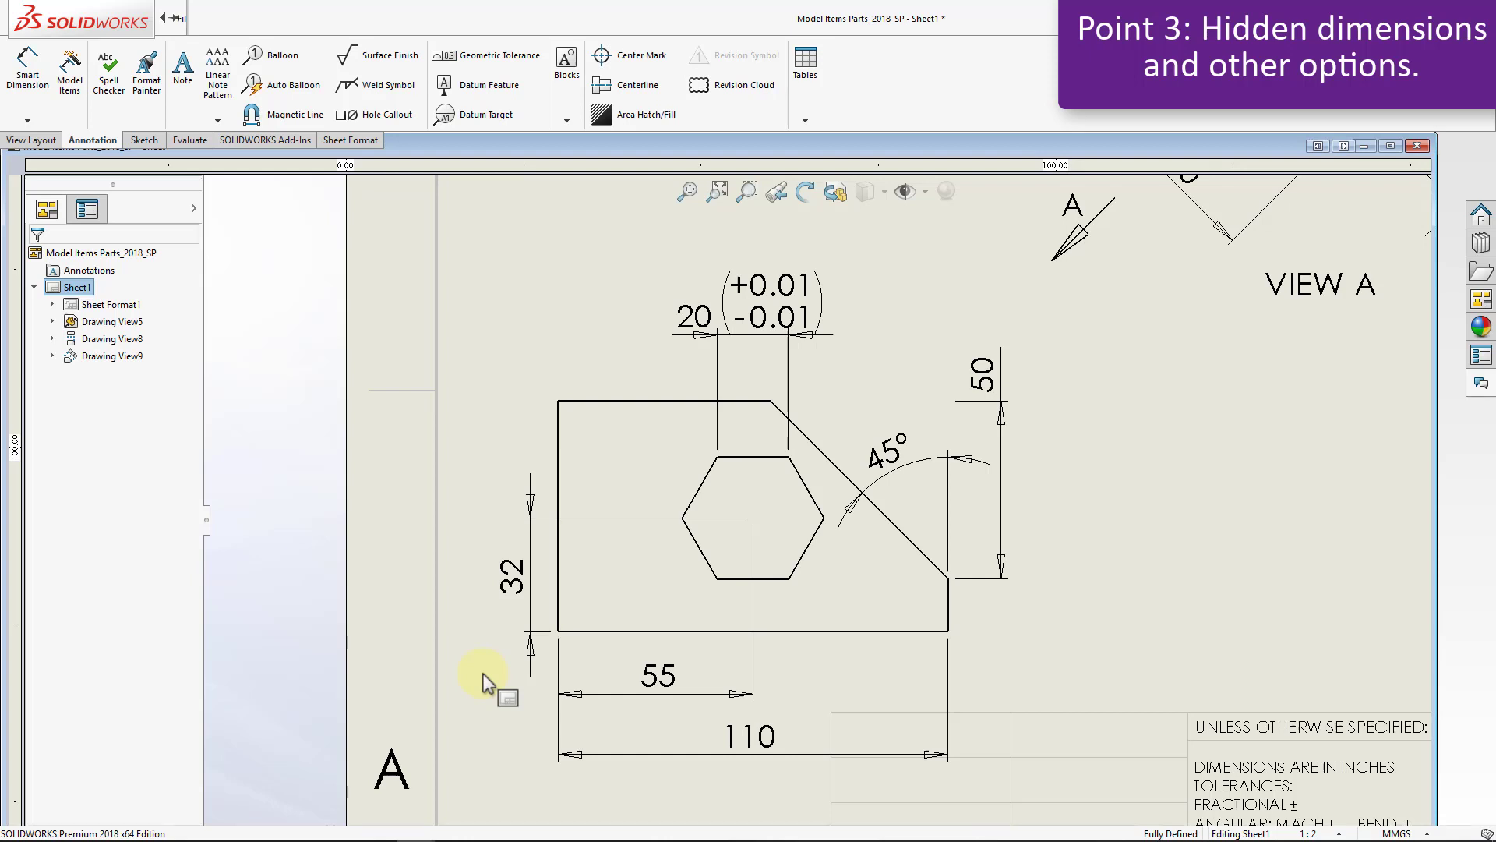
left_click(68, 68)
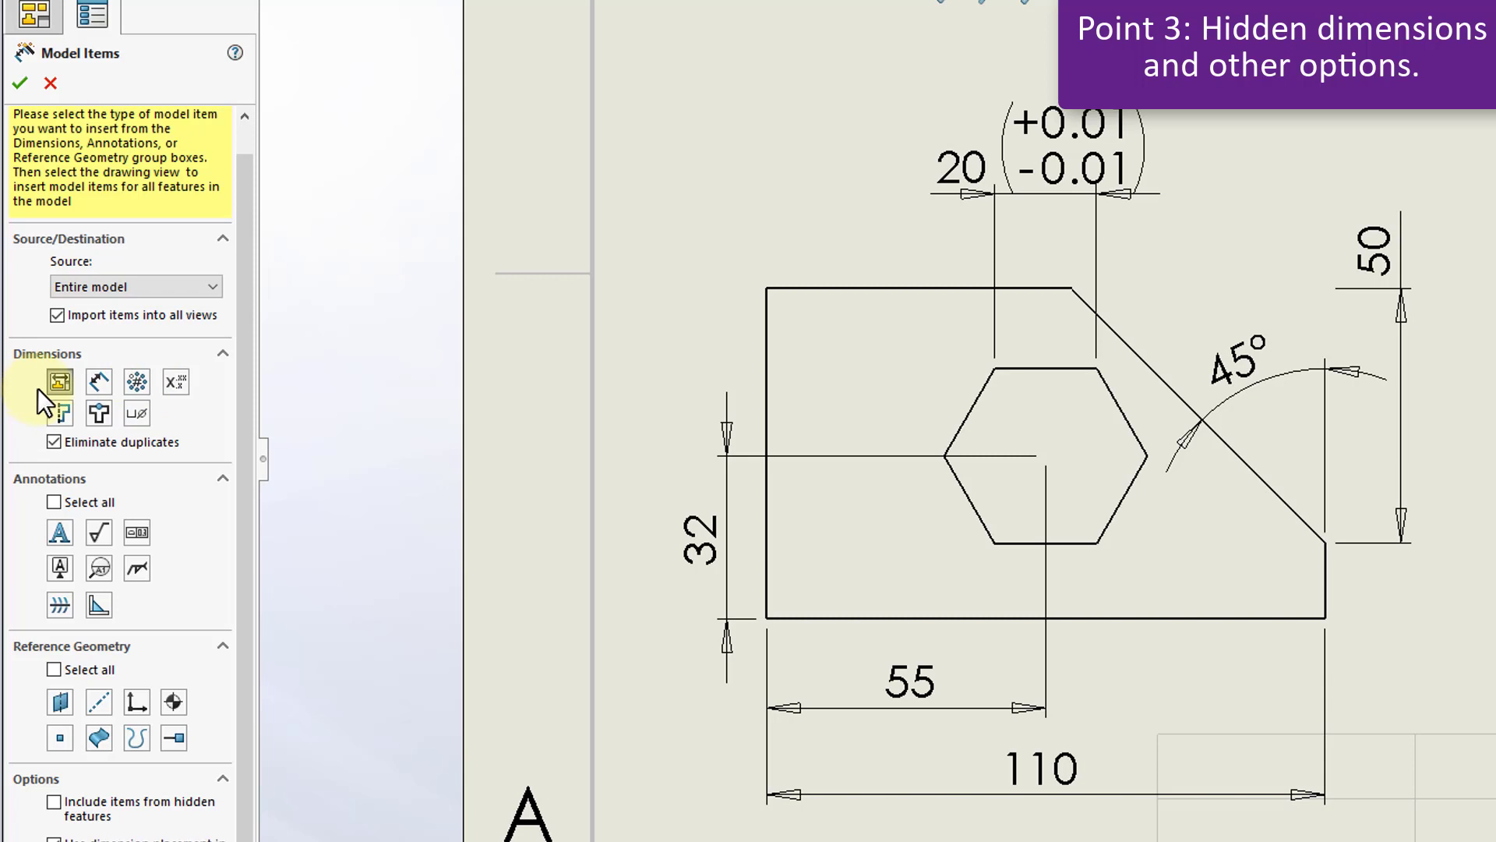
mouse_move(59, 382)
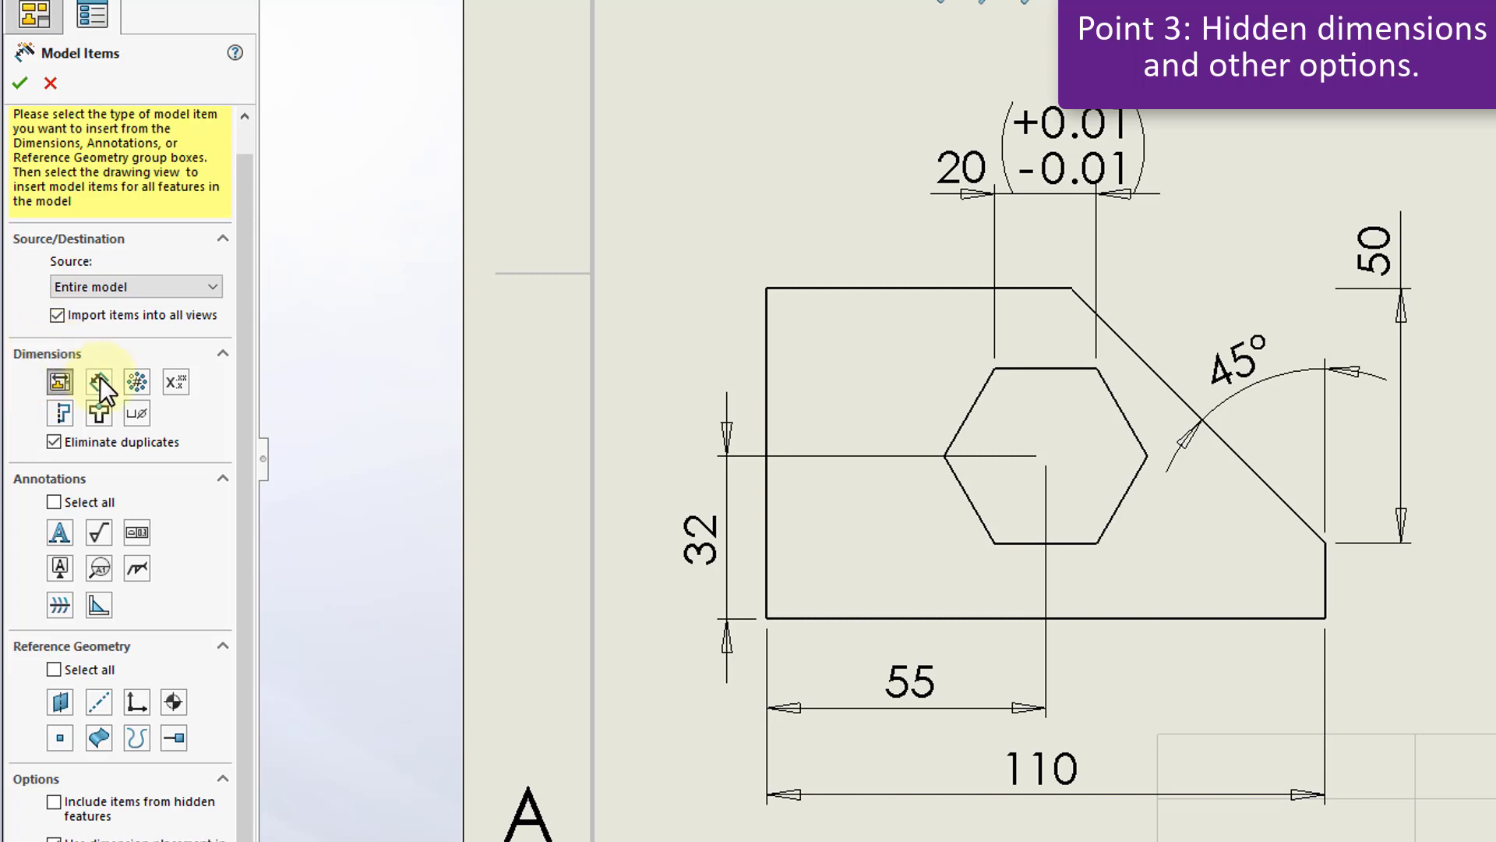
mouse_move(99, 382)
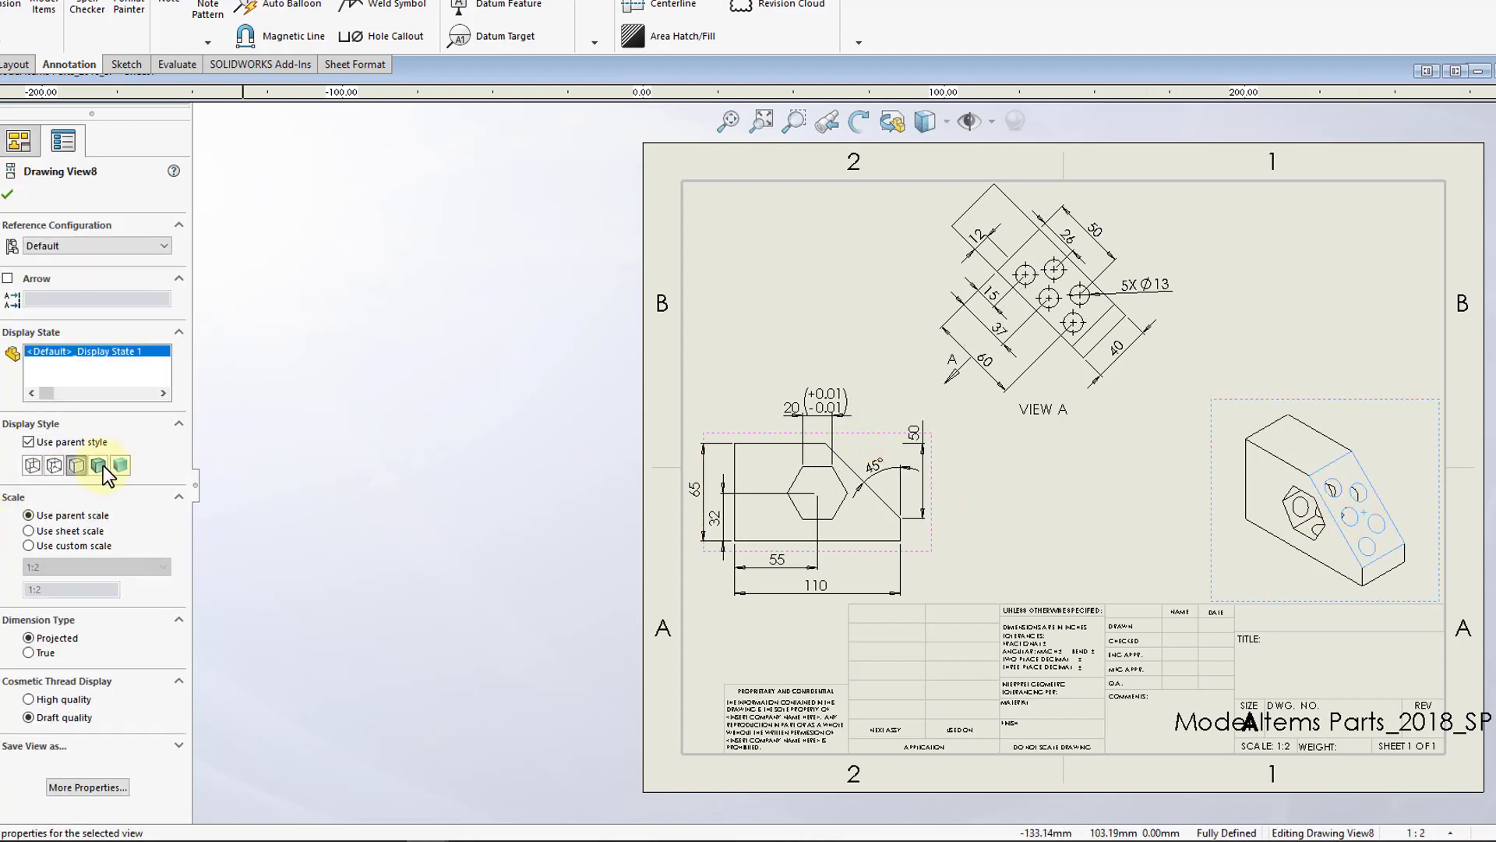
Step: Set the isometric view's display style to Shaded With Edges
left_click(97, 466)
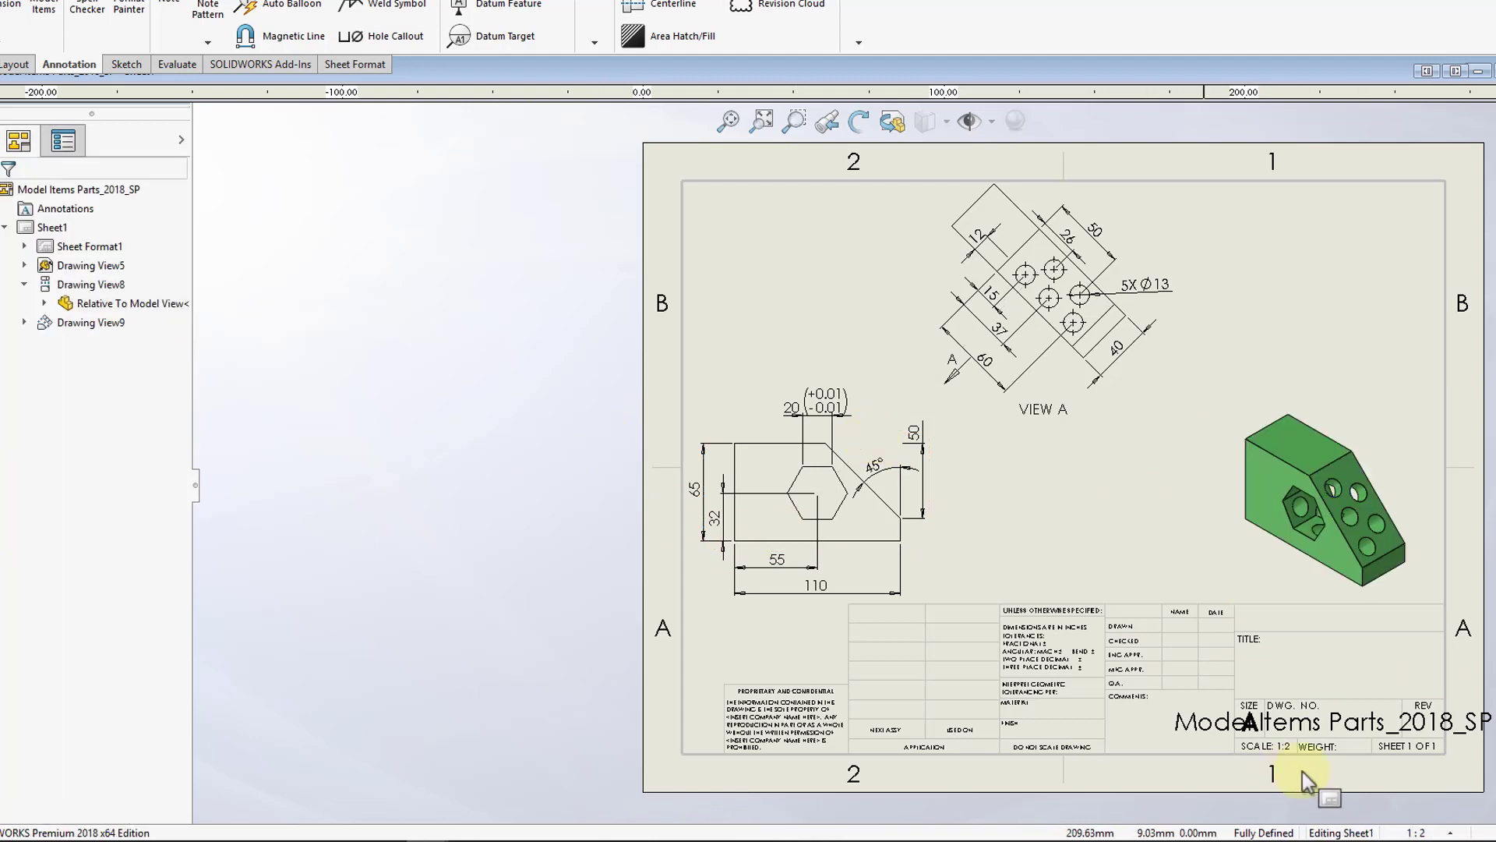